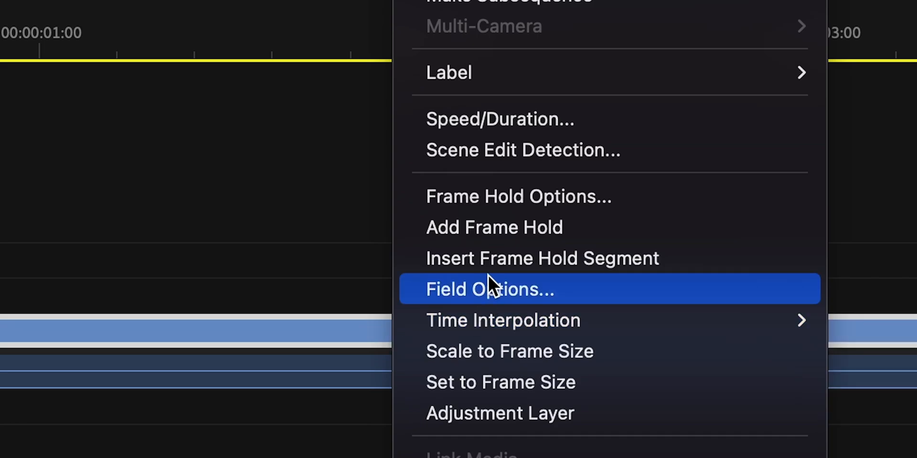
- Bring up the clip's context menu showing speed, frame hold, field options and time interpolation
left_click(498, 118)
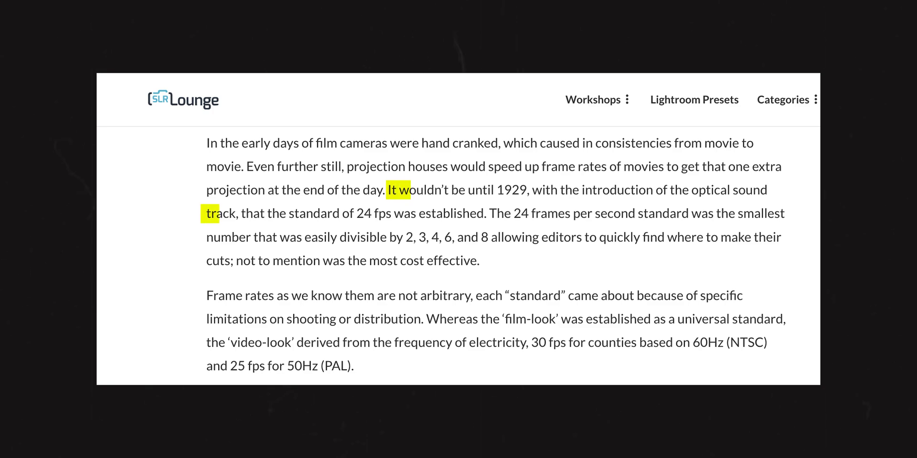
left_click_drag(396, 190, 486, 213)
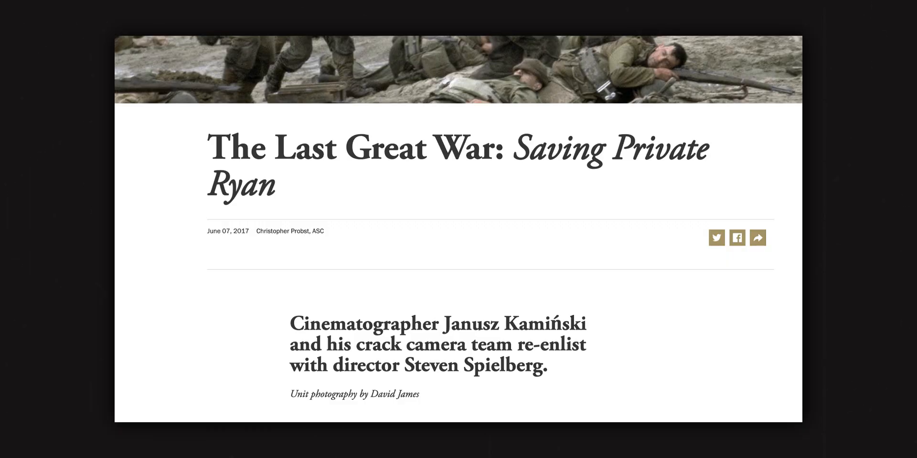
scroll("down", 3)
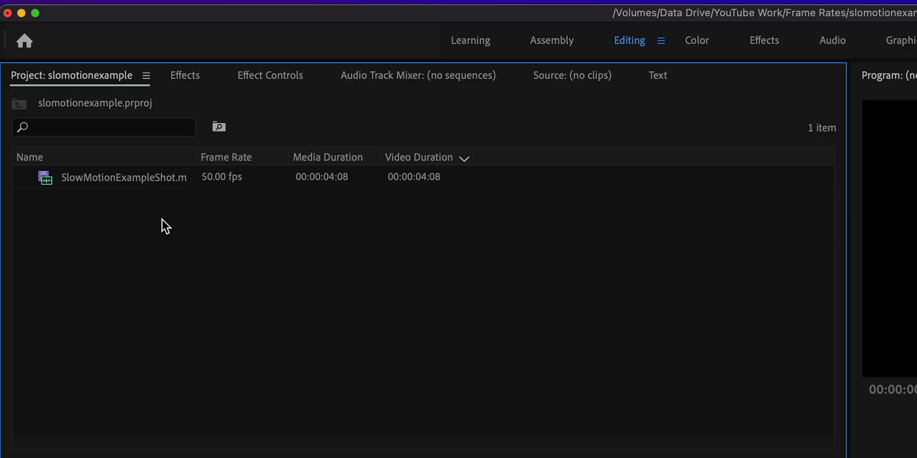
mouse_move(124, 213)
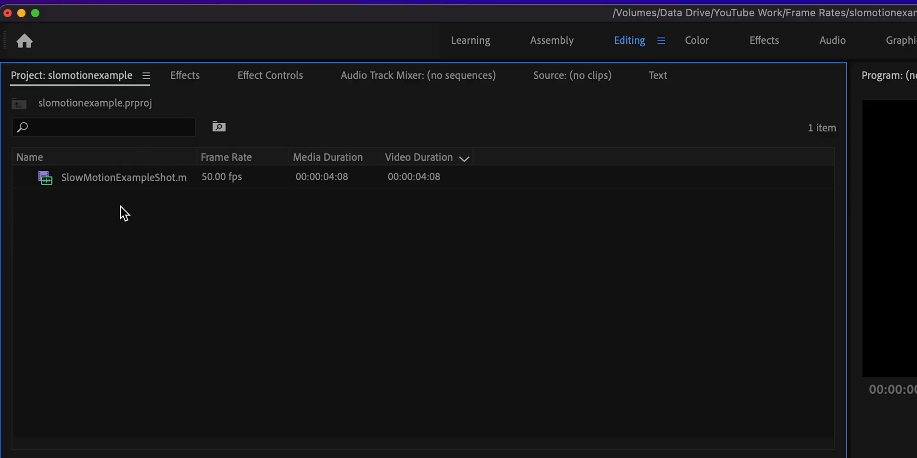
mouse_move(172, 254)
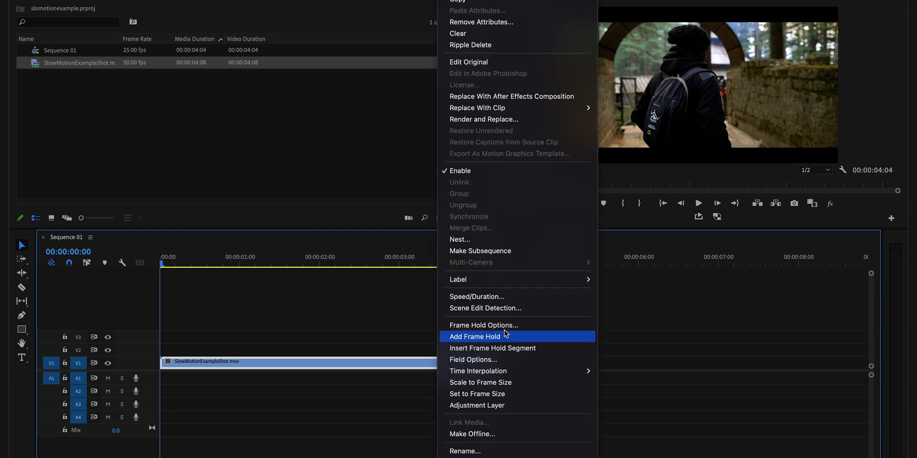
- Set the clip's Speed/Duration to 50%, stretching it to 00:00:08:08
left_click(477, 296)
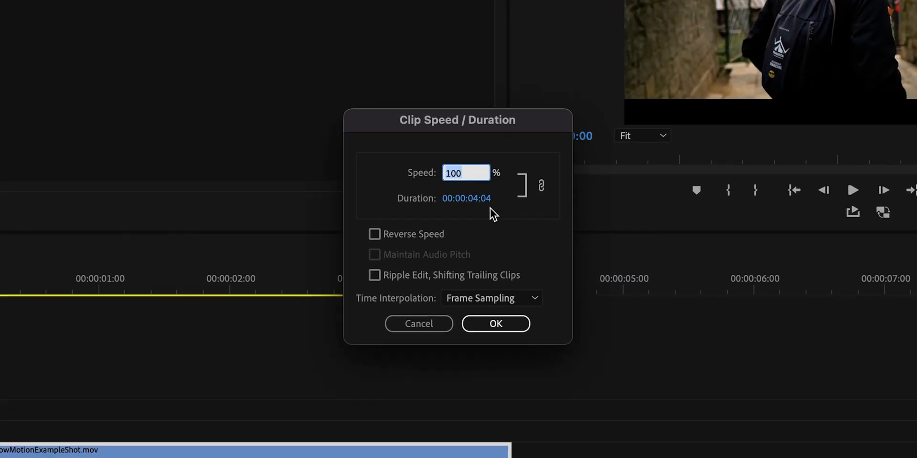
type("10")
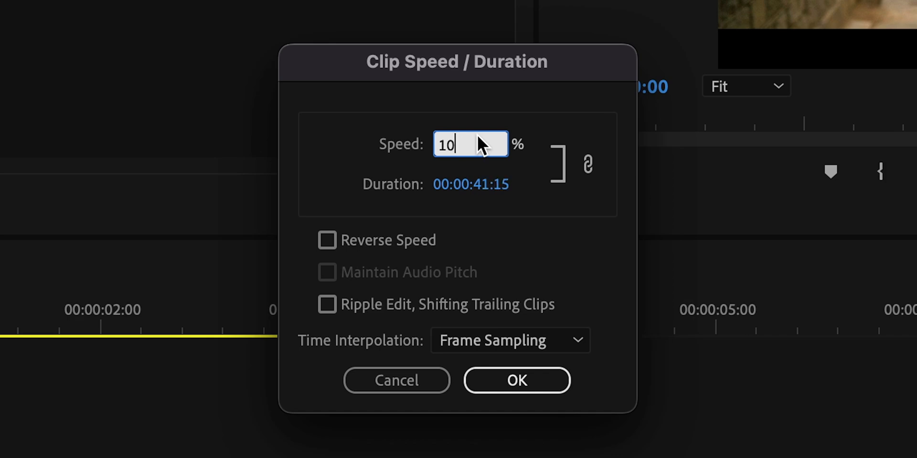
type("50")
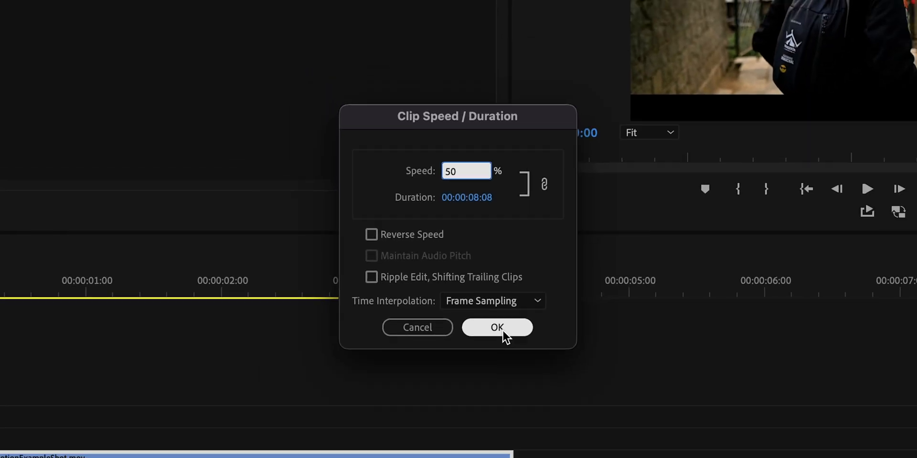
left_click(497, 328)
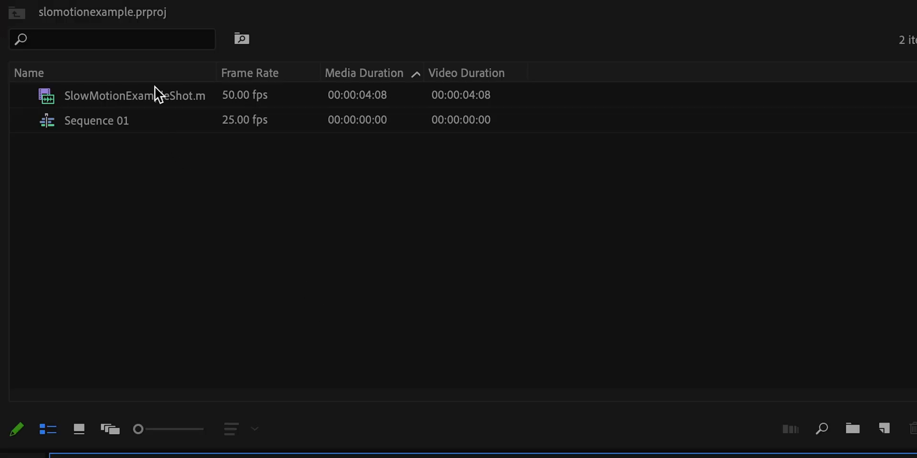
- Via Modify > Interpret Footage, assume a frame rate of 25 fps for SlowMotionExampleShot
right_click(135, 96)
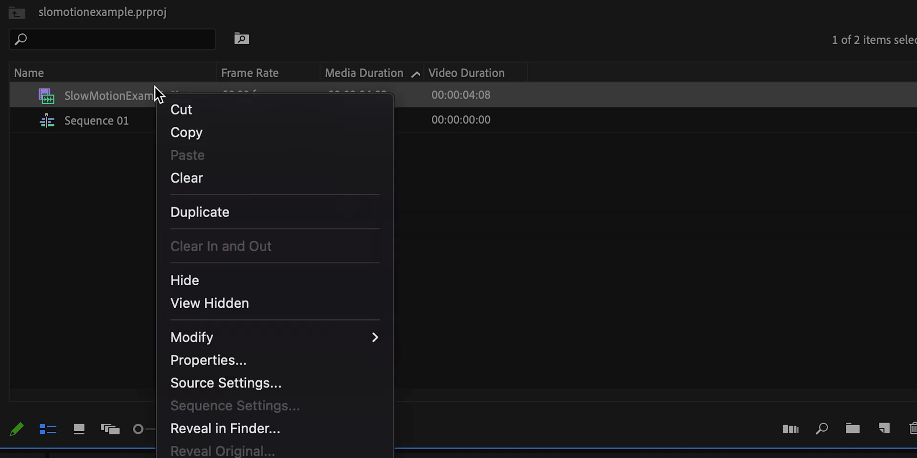
mouse_move(191, 337)
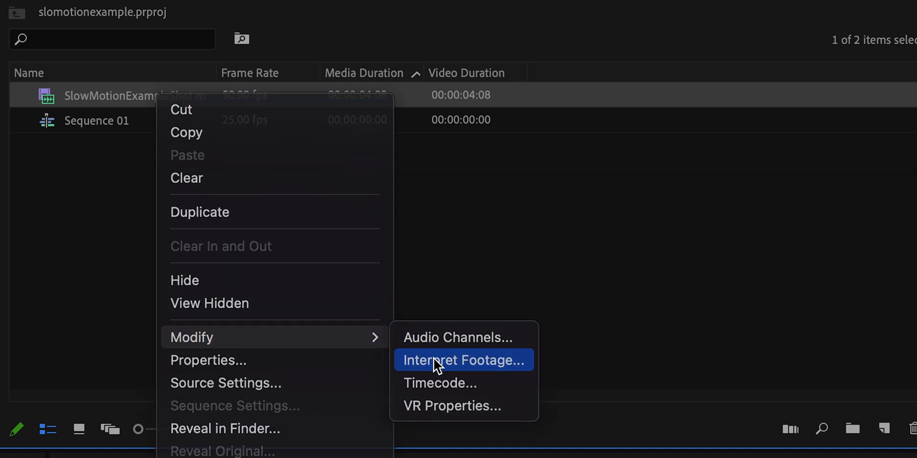
left_click(463, 360)
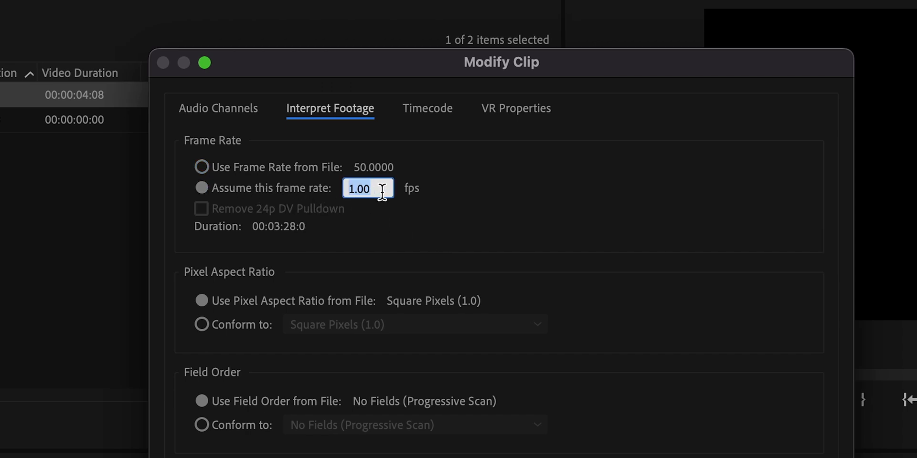
type("2")
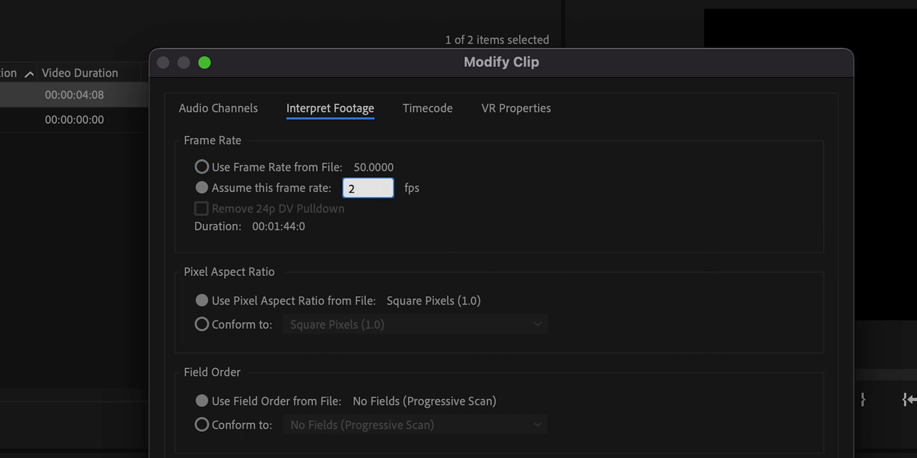
type("5")
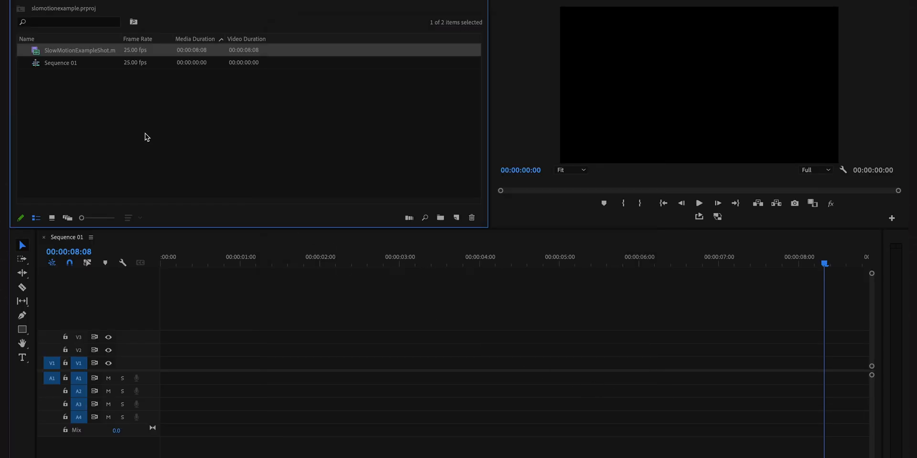
left_click_drag(80, 50, 491, 363)
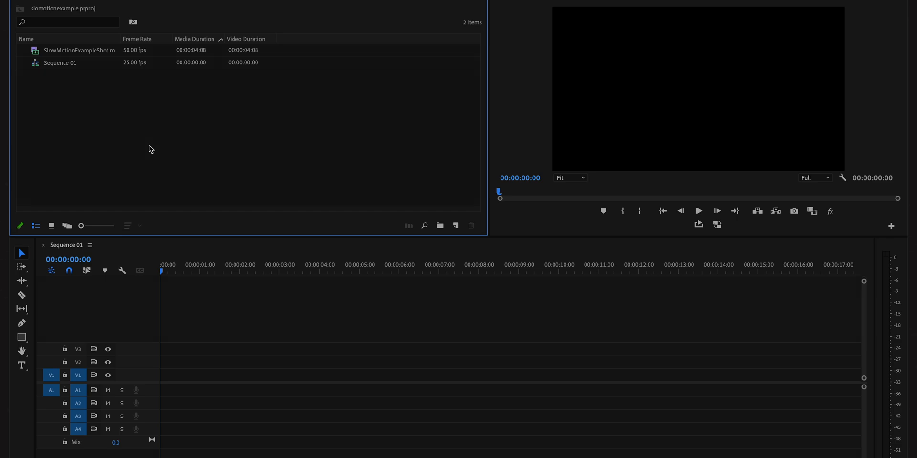
- Select SlowMotionExampleShot in the Project panel, now back at 50 fps and 00:00:04:08
left_click(79, 49)
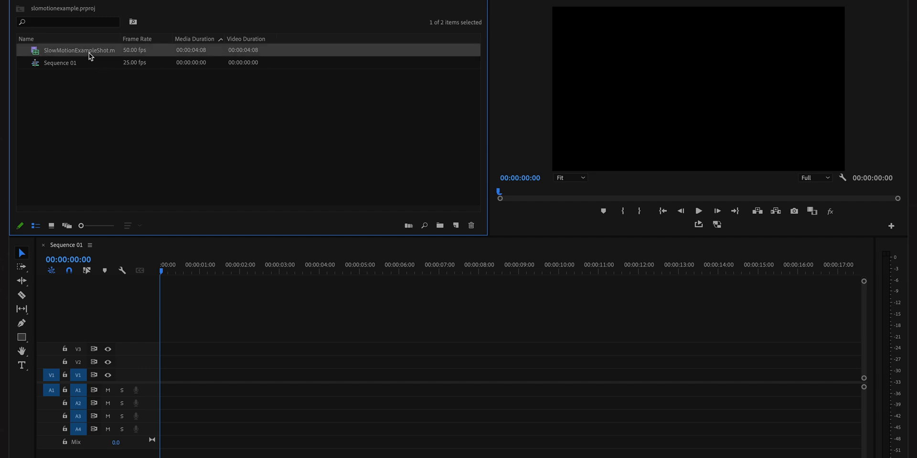
- Drop SlowMotionExampleShot onto V1 of Sequence 01, keeping the existing 25 fps sequence settings
left_click_drag(79, 50, 234, 374)
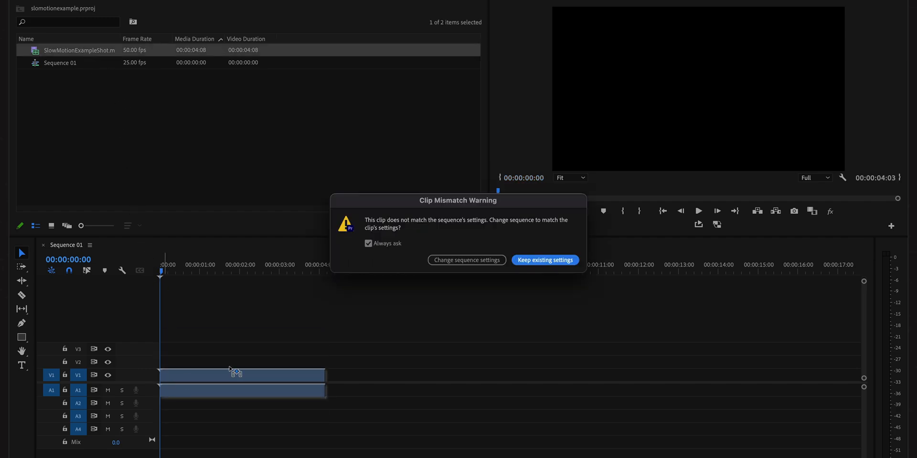
left_click(543, 260)
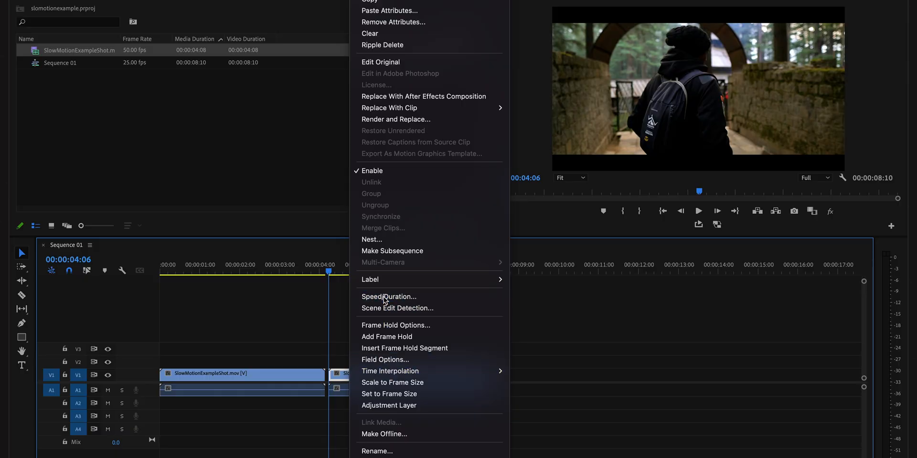
- Set the second clip copy to 50% speed via Speed/Duration and confirm
left_click(389, 296)
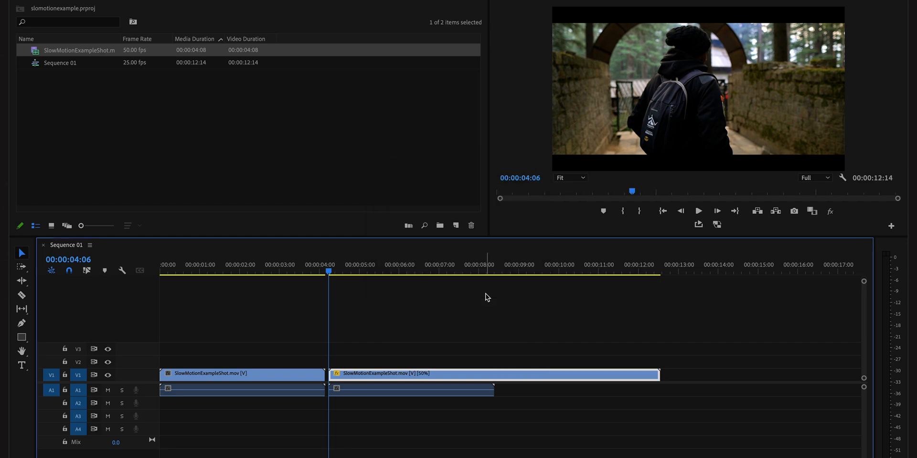
left_click(672, 270)
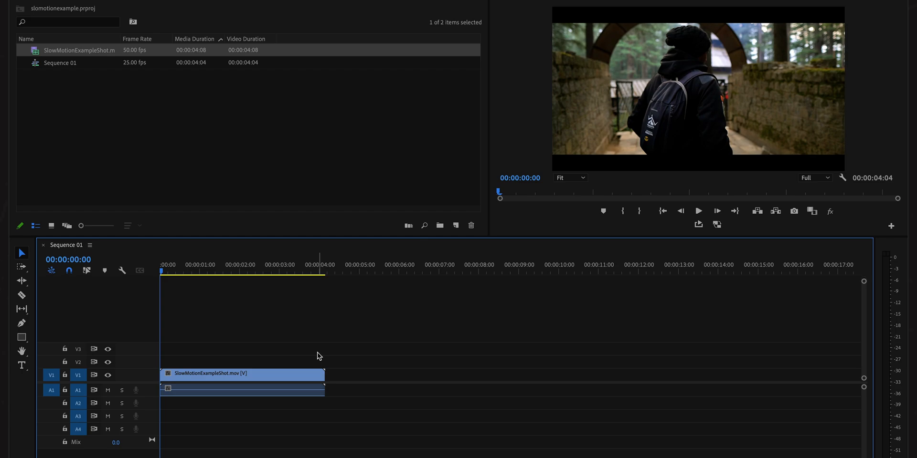
- Set the V1 clip's Speed/Duration to 15%, stretching the sequence to 00:00:27:18
right_click(242, 375)
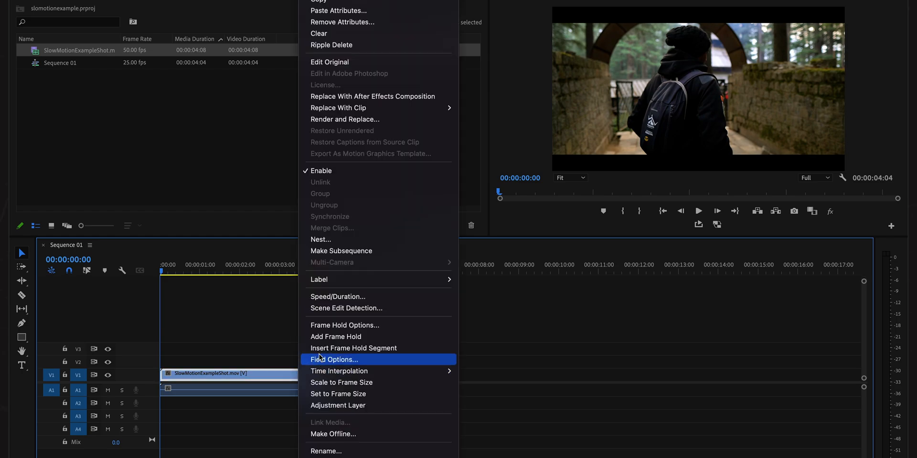
left_click(337, 297)
type("15")
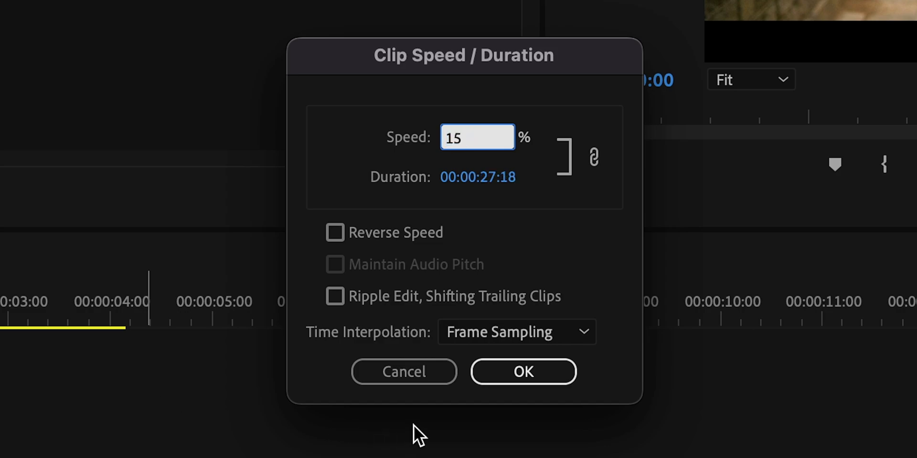
left_click(523, 372)
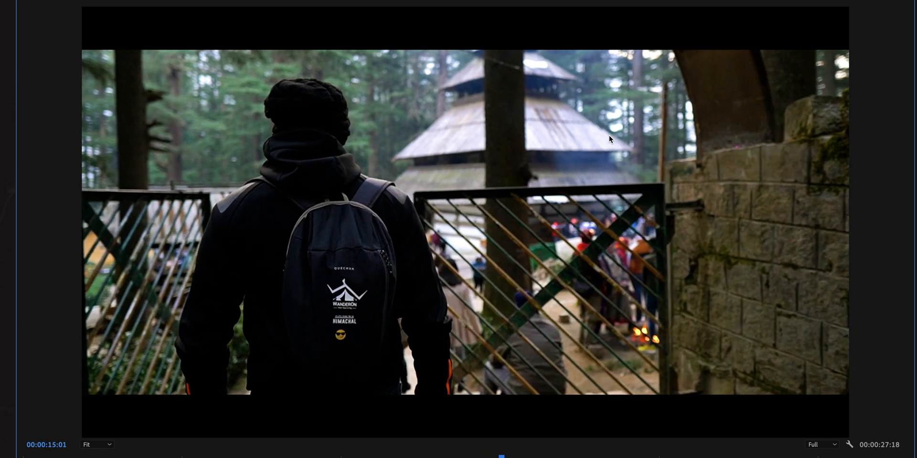